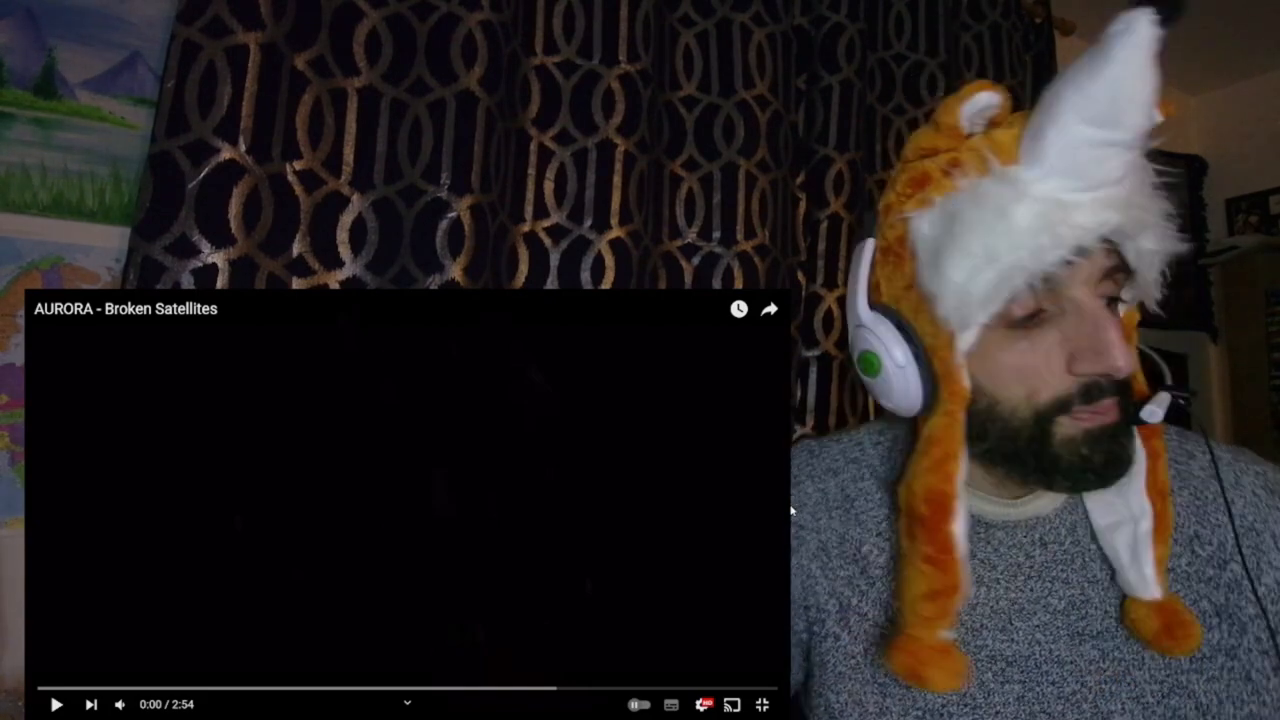
- Start playback of the AURORA 'Broken Satellites' music video from the beginning
click(56, 704)
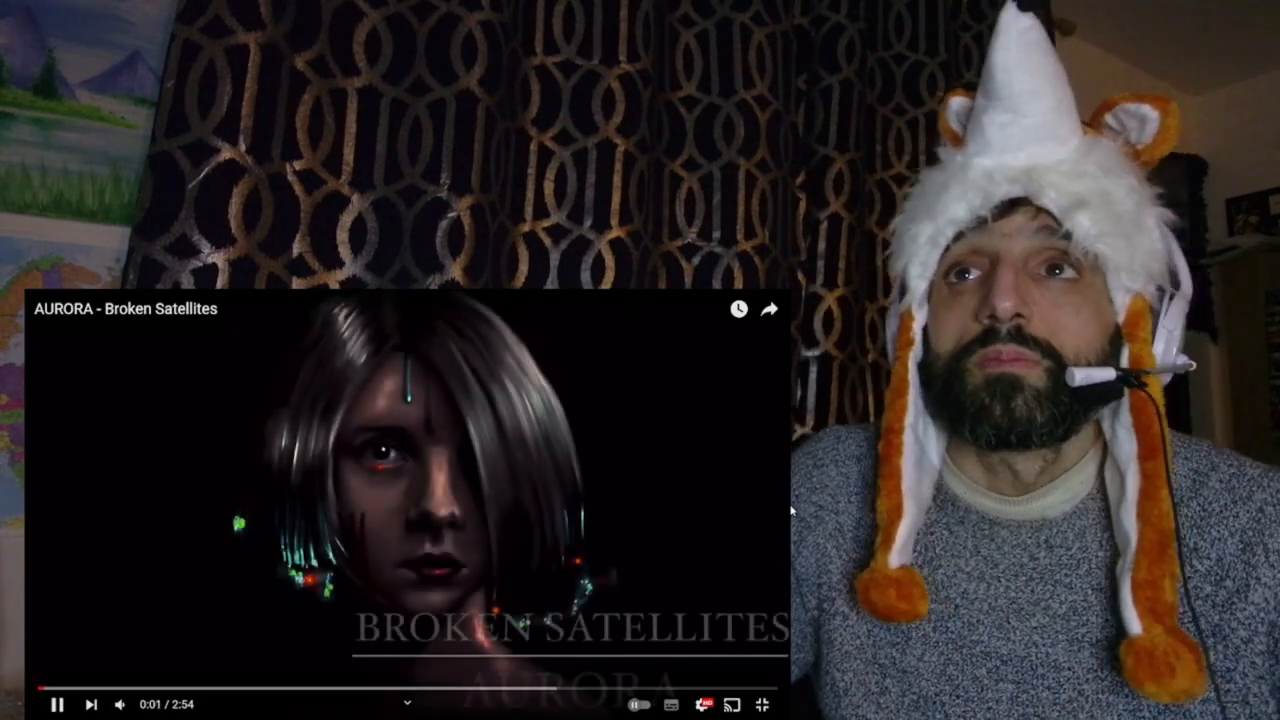